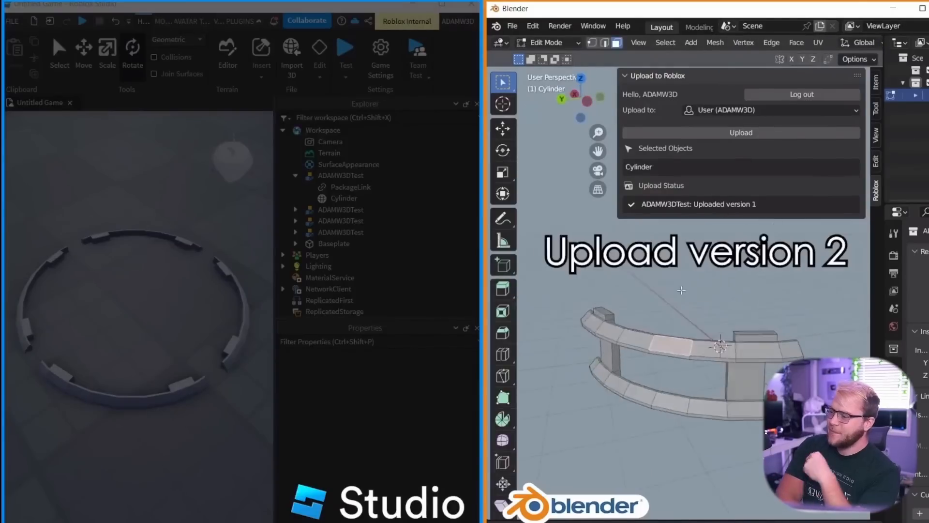
Upload the edited cylinder as version 2 and paint its top ring red
left_click(740, 132)
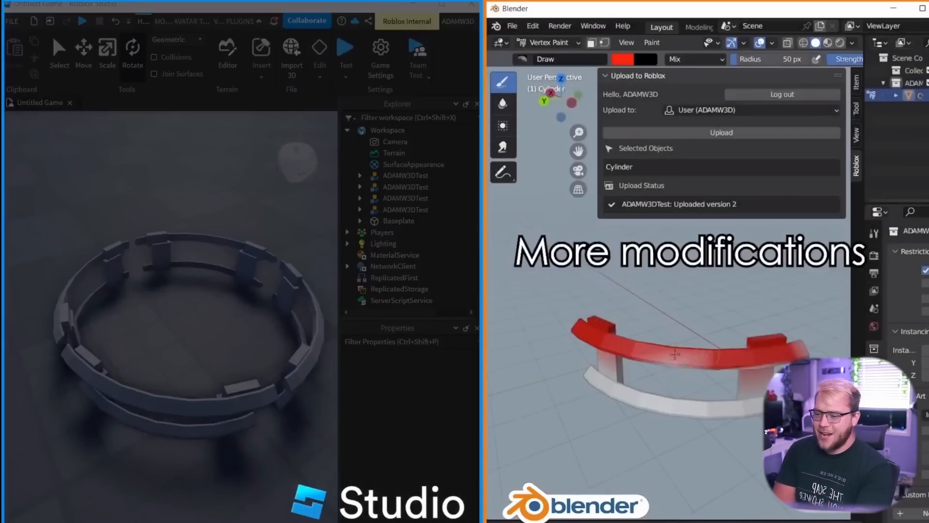
left_click(721, 132)
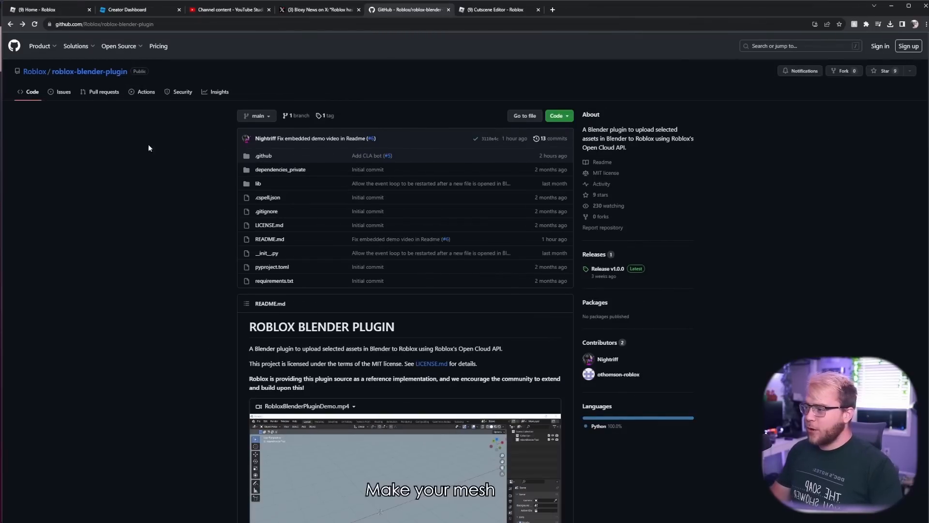
mouse_move(193, 159)
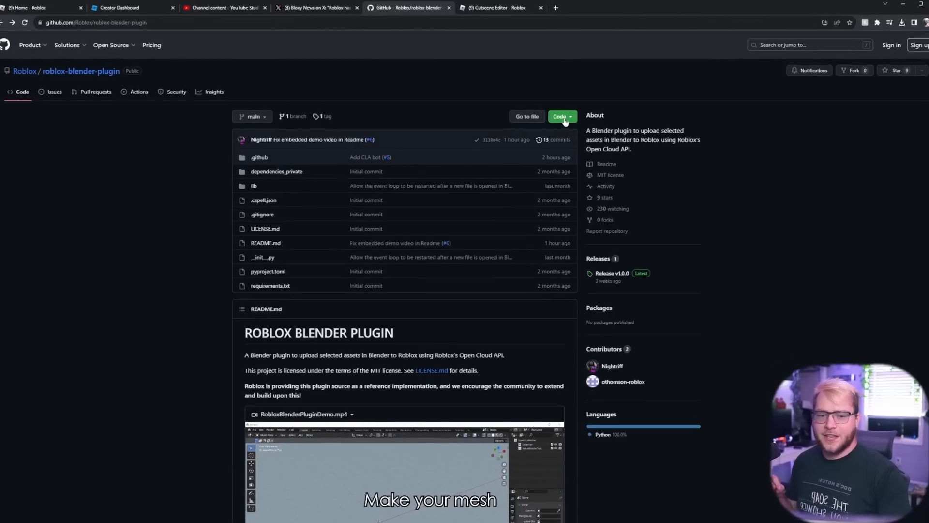
Open the repository's Code menu to reach the Download ZIP option
left_click(561, 116)
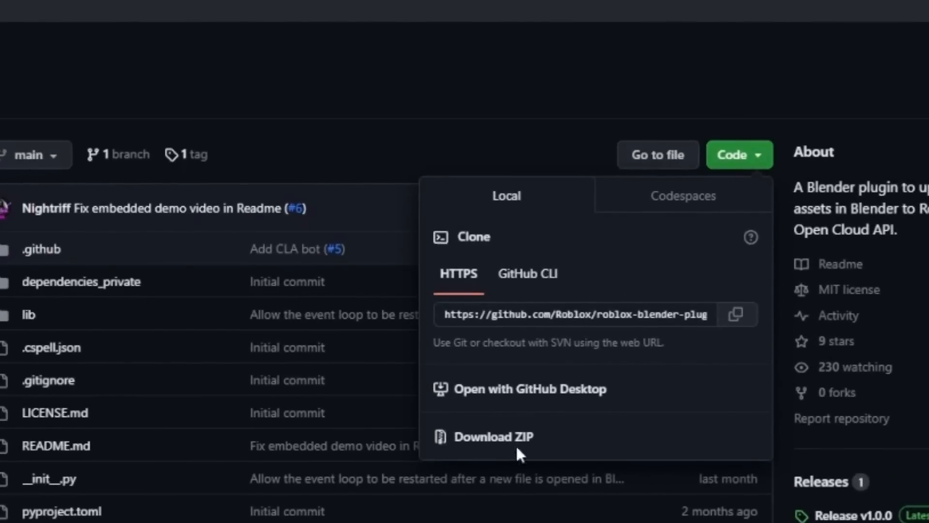
mouse_move(503, 441)
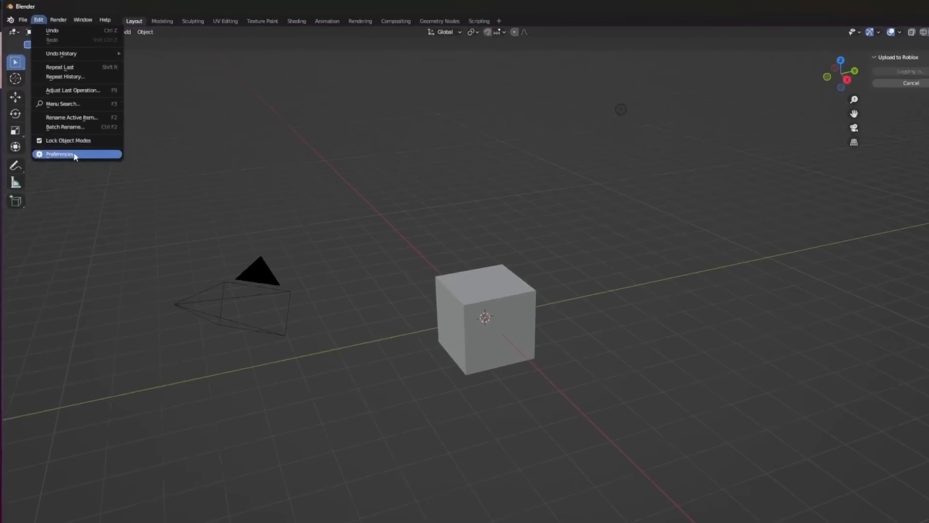
Install roblox-blender-plugin-main.zip via Preferences > Add-ons and enable Upload to Roblox
left_click(59, 154)
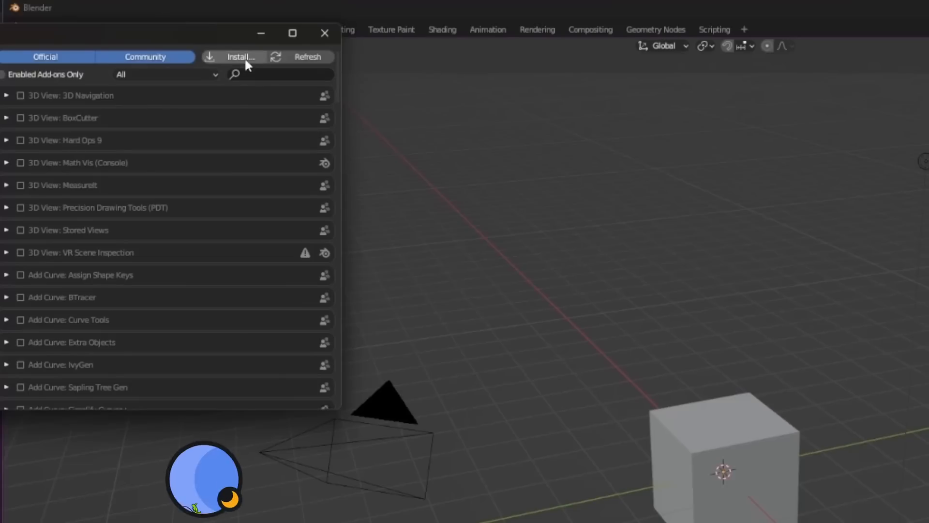
left_click(240, 57)
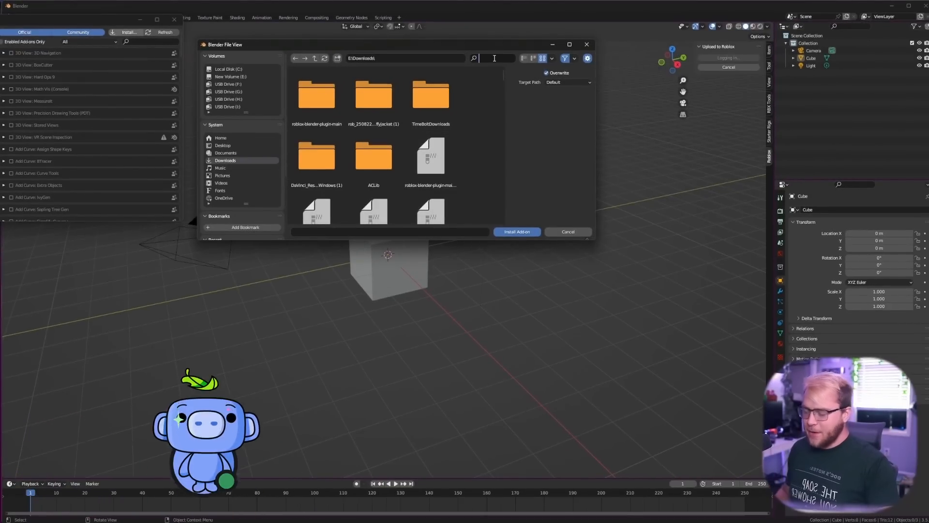
type("roblox")
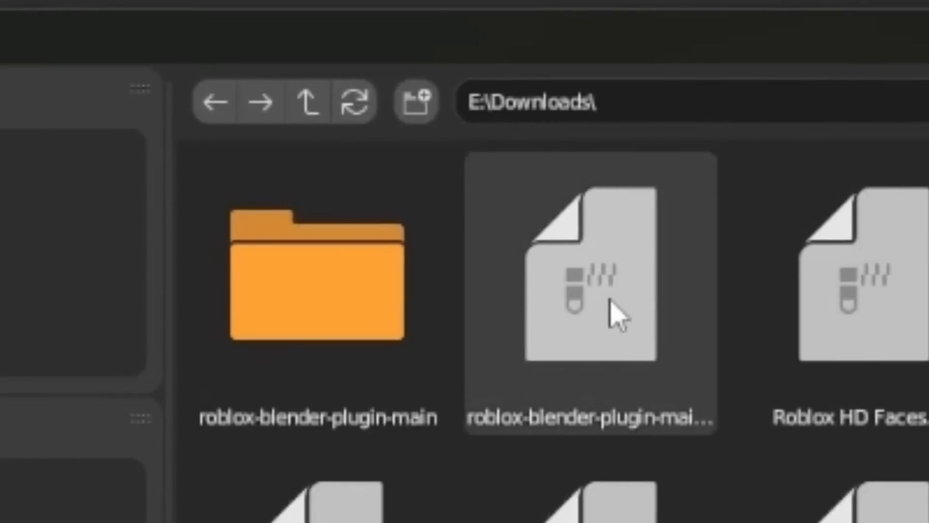
left_click(589, 273)
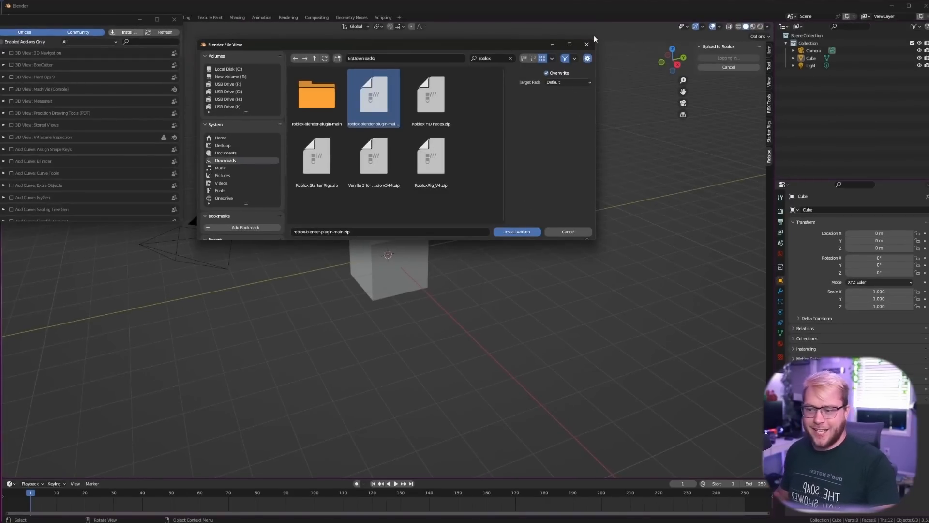
left_click(515, 231)
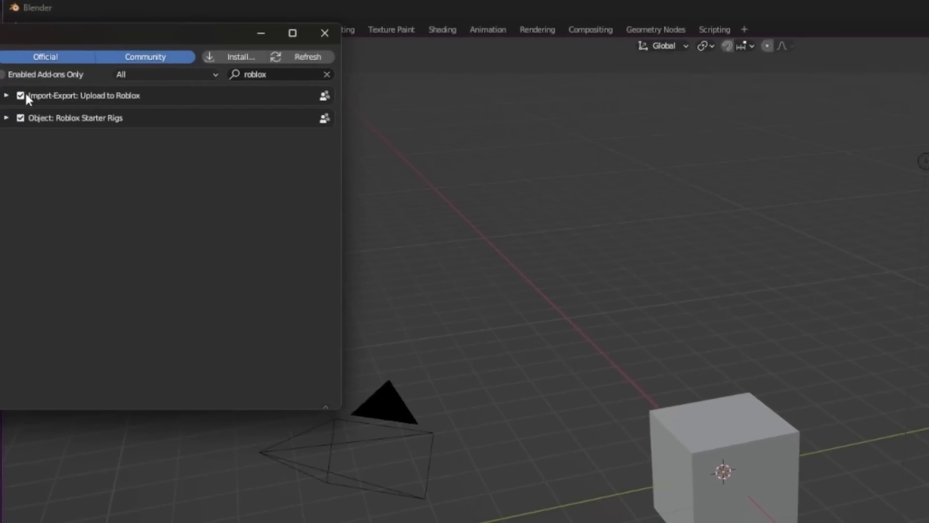
mouse_move(21, 95)
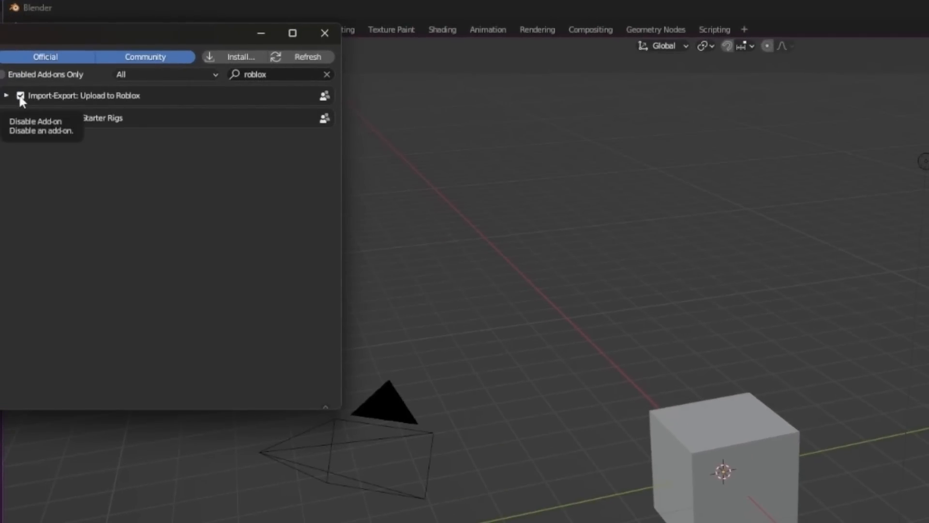
Close Preferences and show the Roblox tab in the viewport sidebar
left_click(324, 33)
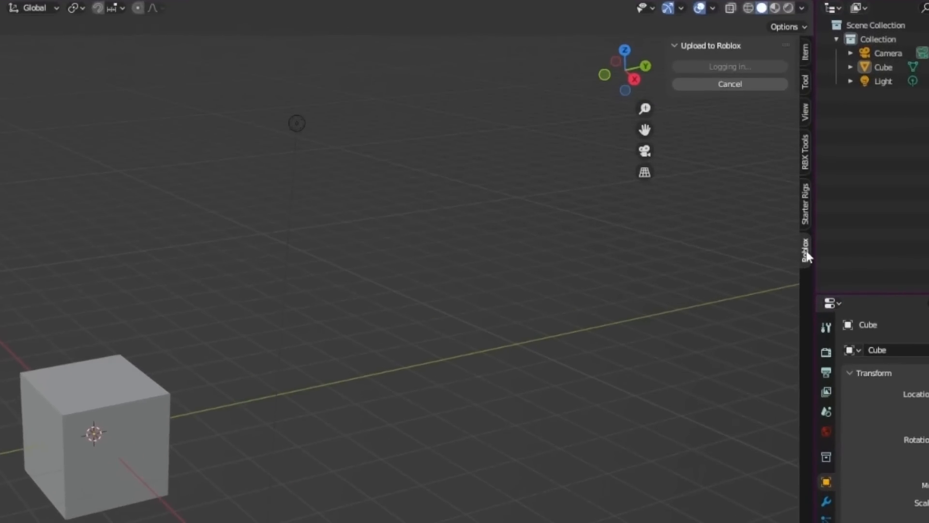
mouse_move(714, 77)
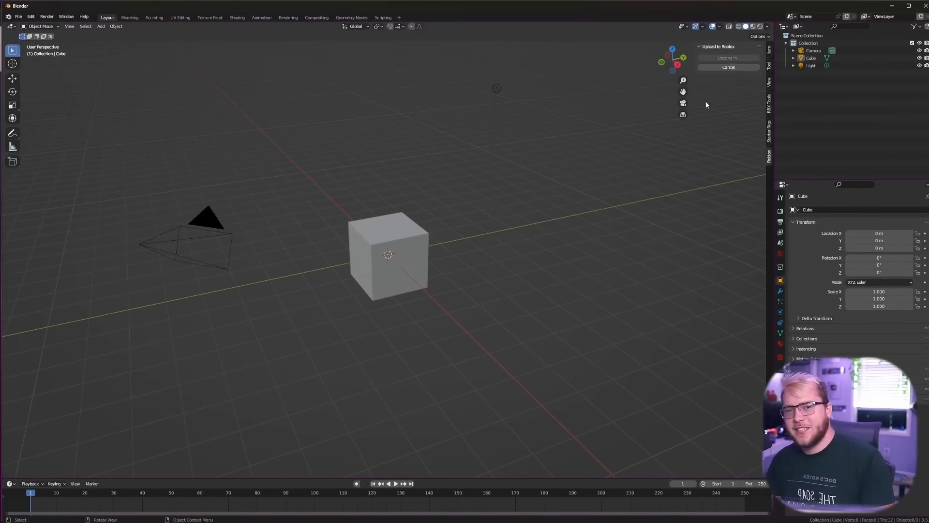
Restart the Roblox login and continue with the logged-in browser account
left_click(728, 66)
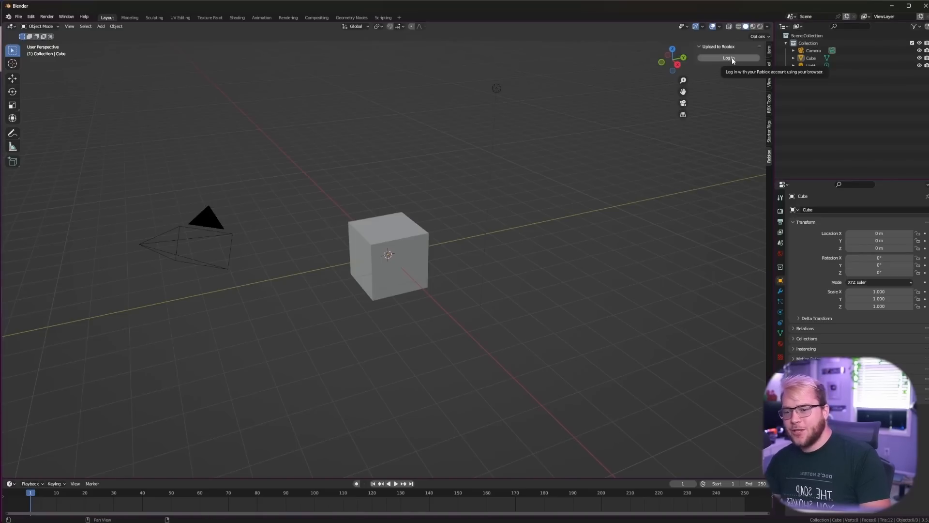
left_click(729, 58)
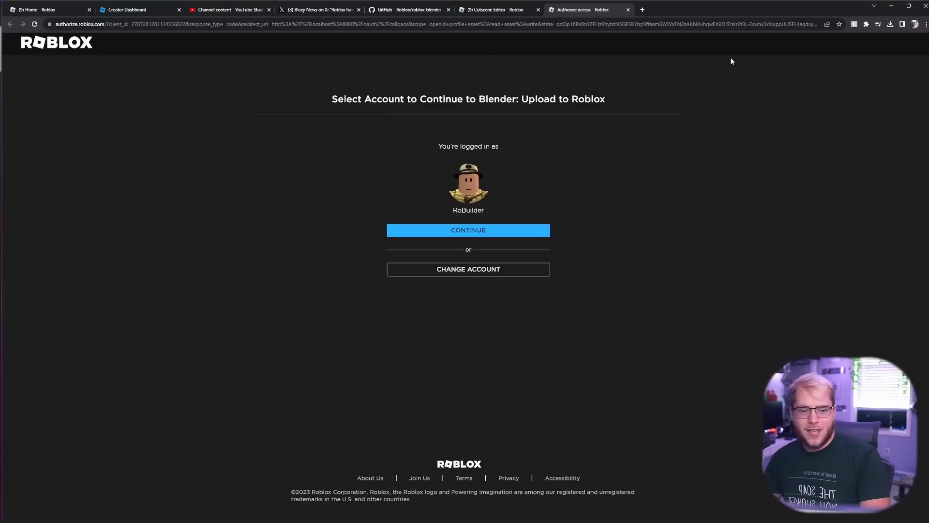
mouse_move(537, 196)
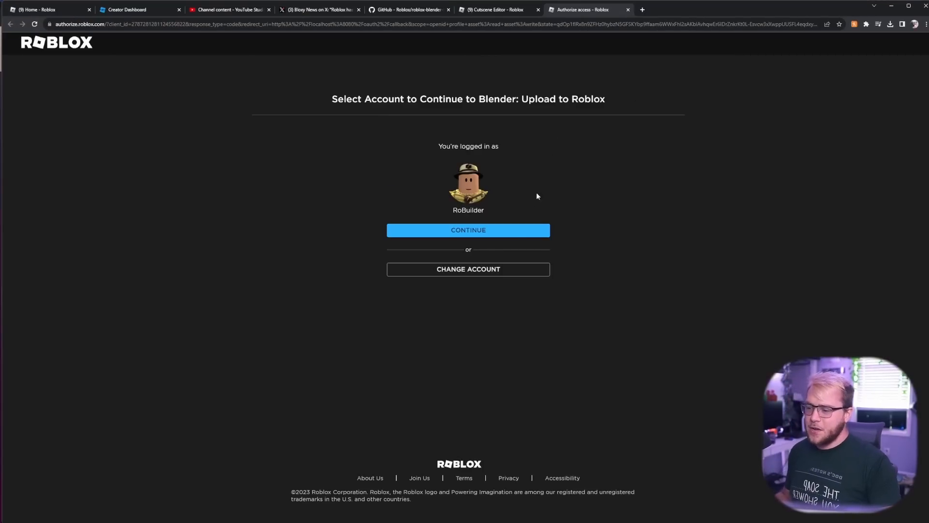
left_click(467, 230)
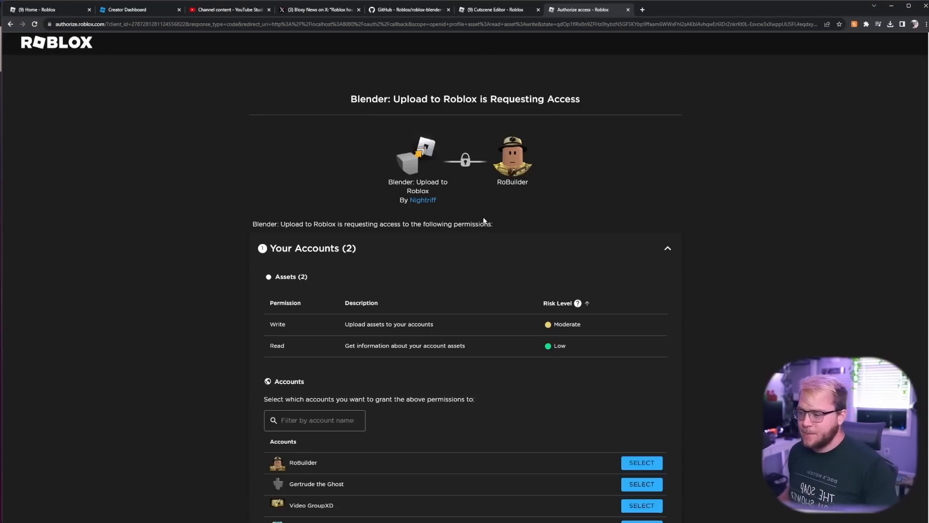
Select four accounts for asset permissions and review the profile permissions
scroll("down", 3)
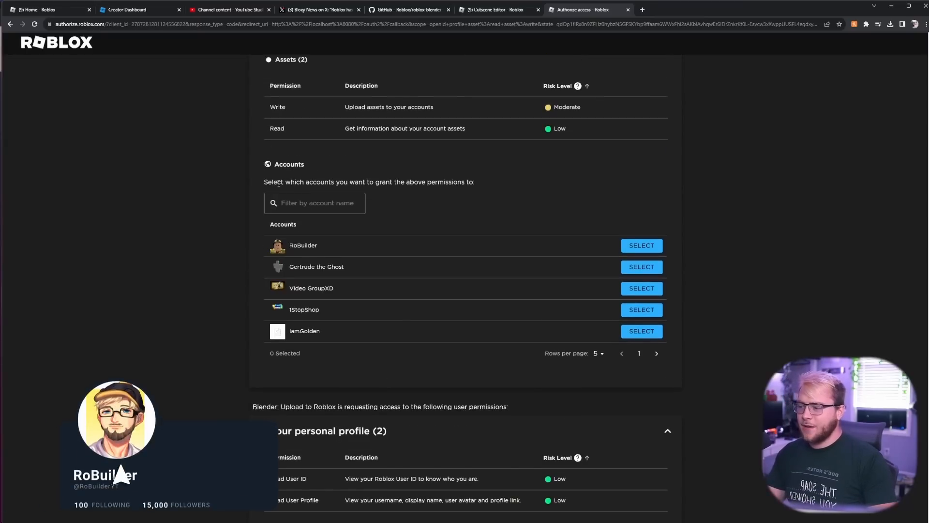
left_click(641, 245)
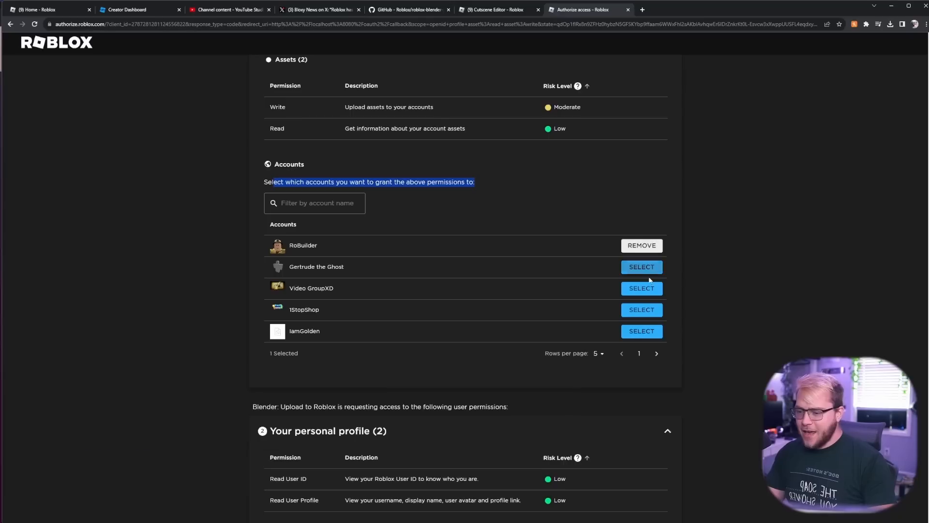
left_click(641, 266)
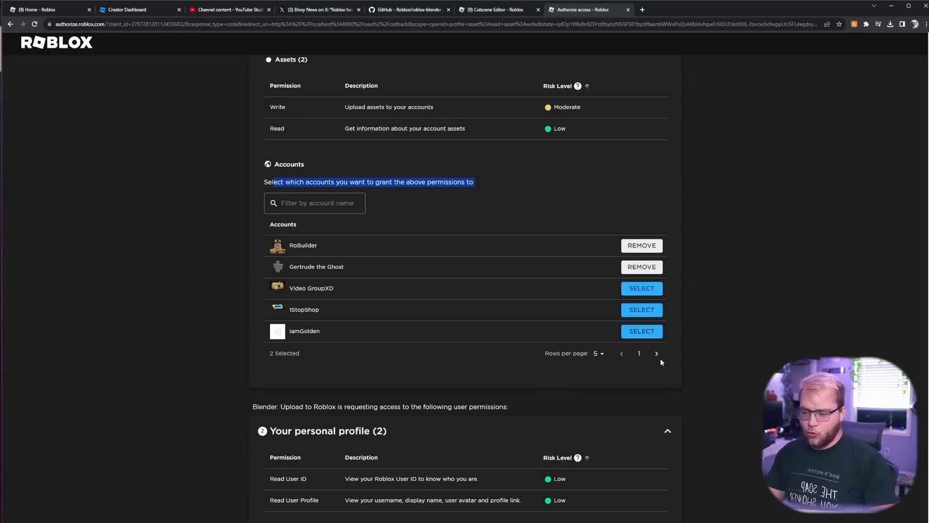
left_click(656, 354)
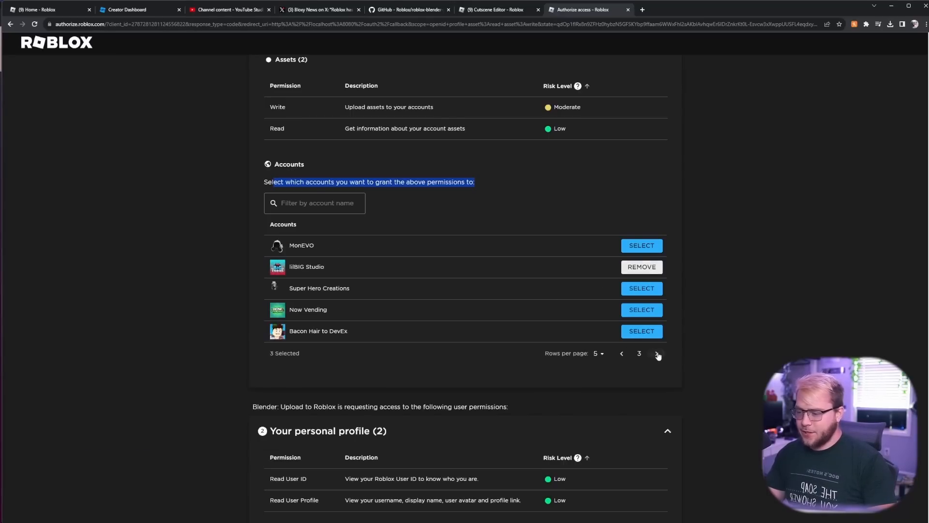
left_click(656, 354)
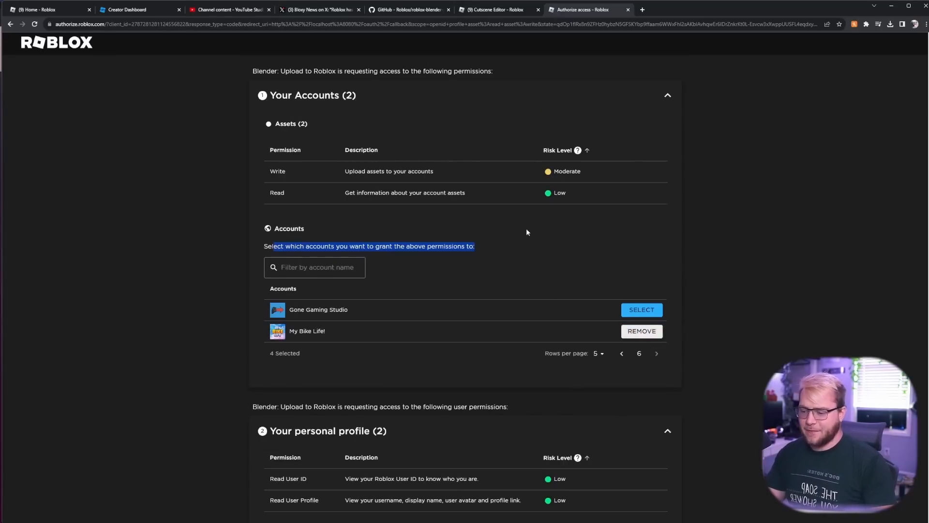
scroll("up", 3)
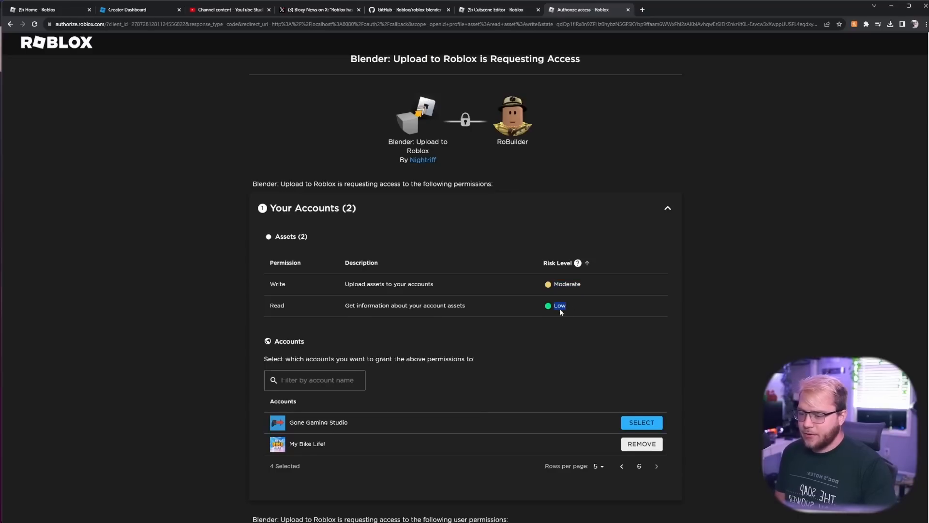
scroll("down", 3)
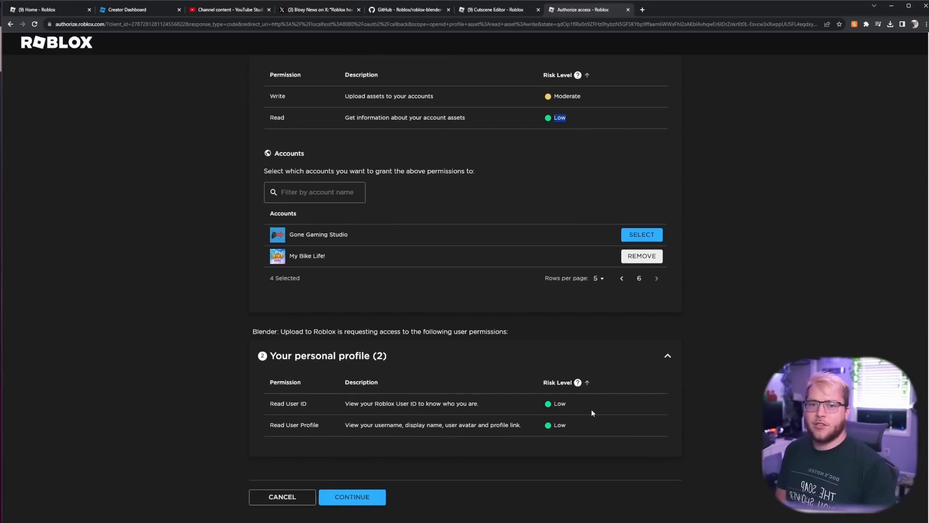
mouse_move(437, 52)
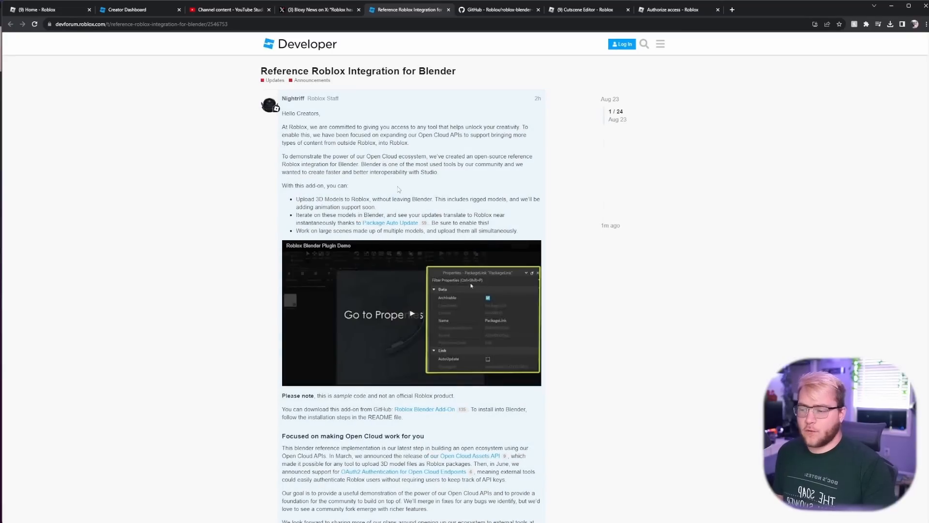
mouse_move(407, 279)
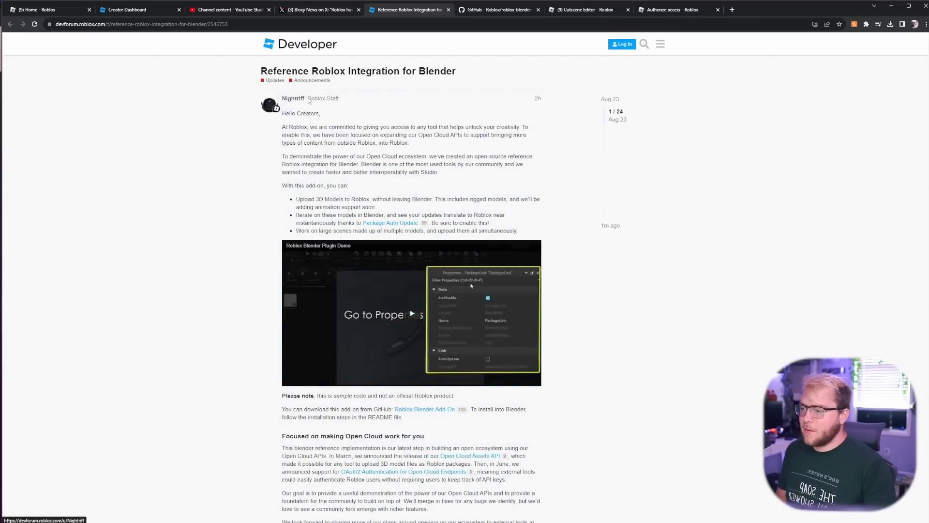
Scroll through the Reference Roblox Integration for Blender DevForum post and back up
scroll("down", 3)
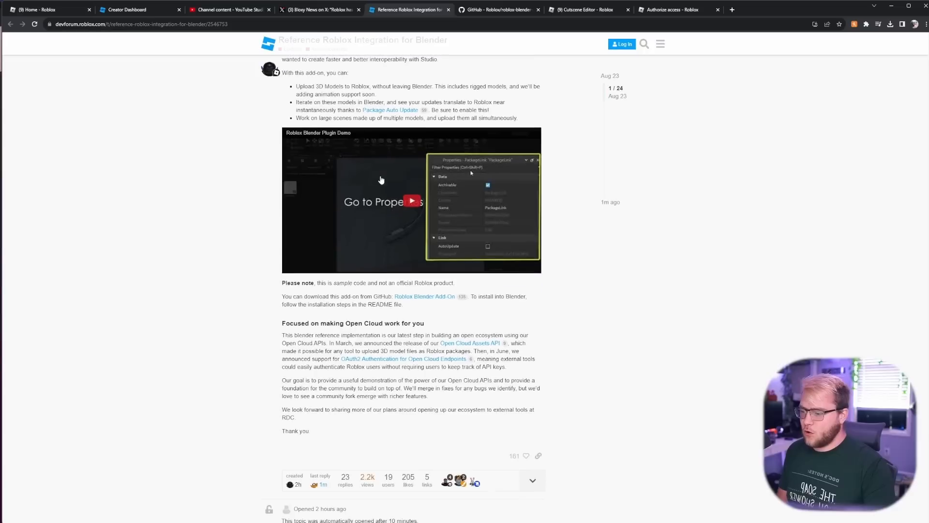
scroll("up", 3)
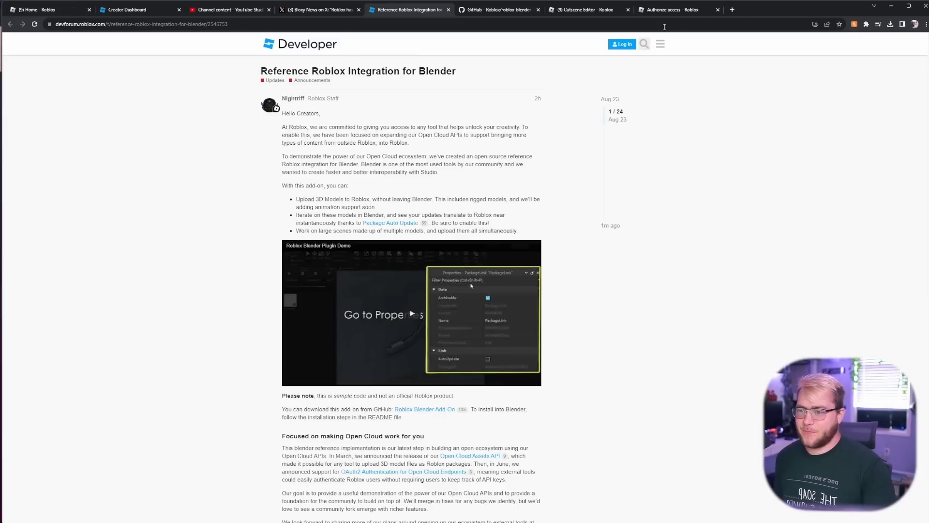
left_click(676, 10)
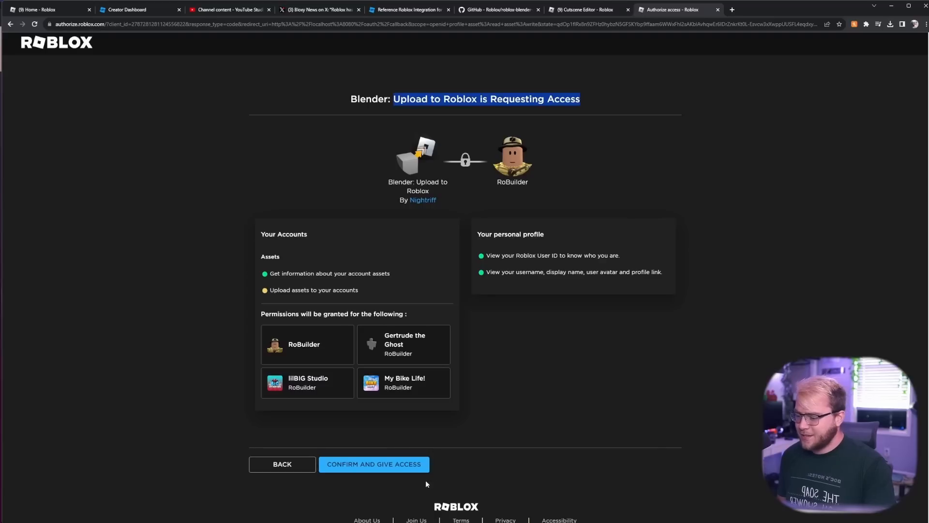
mouse_move(374, 464)
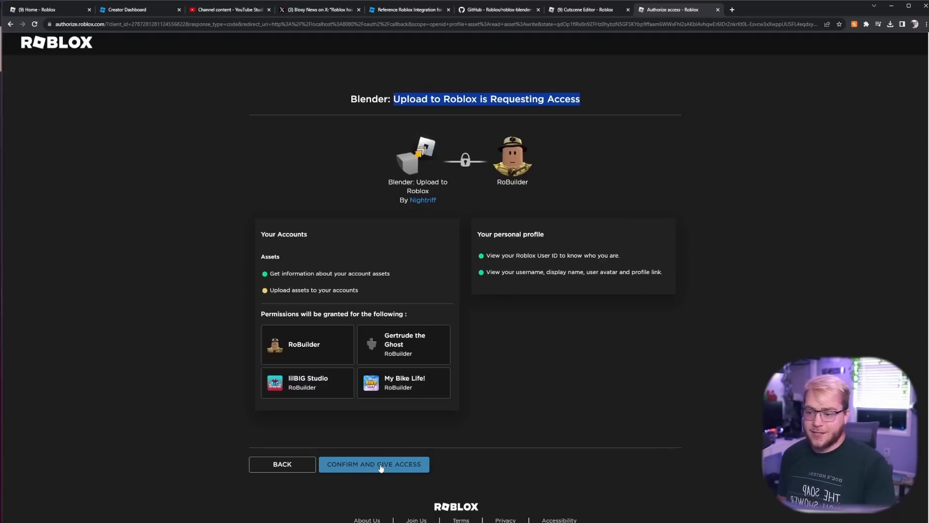
Confirm access for RoBuilder and the three other selected accounts
left_click(373, 464)
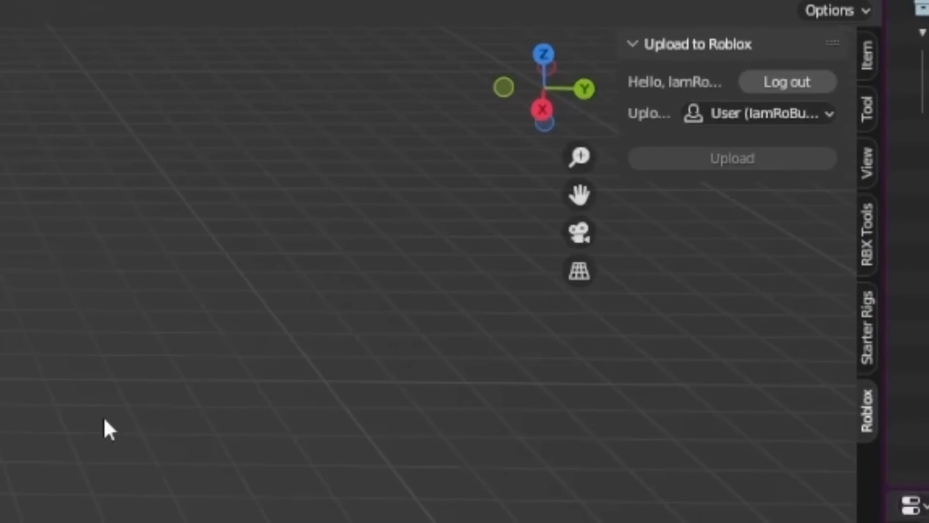
mouse_move(592, 145)
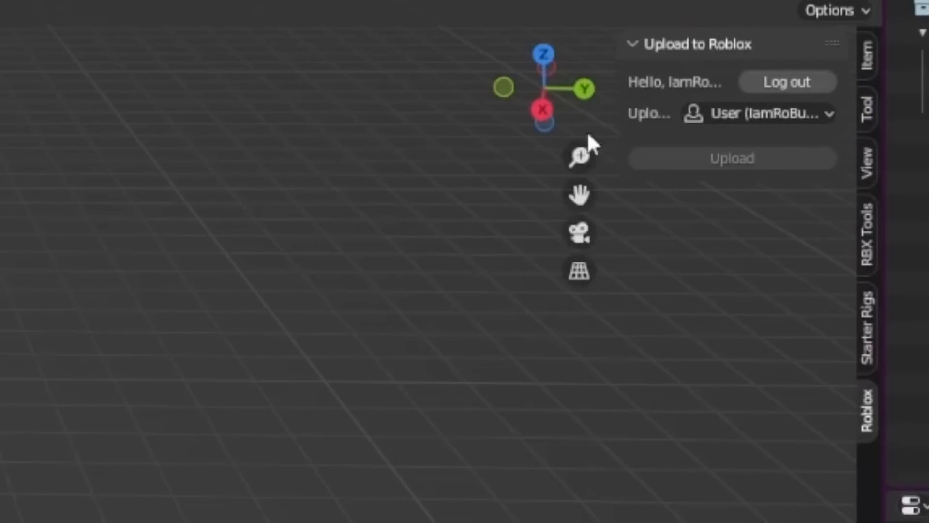
Set the Upload to target to the personal User account
left_click(761, 113)
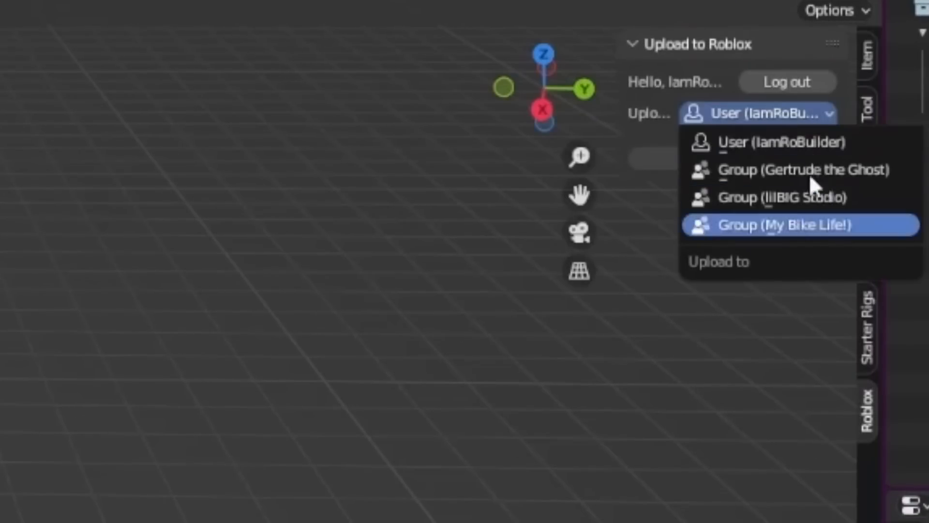
left_click(764, 142)
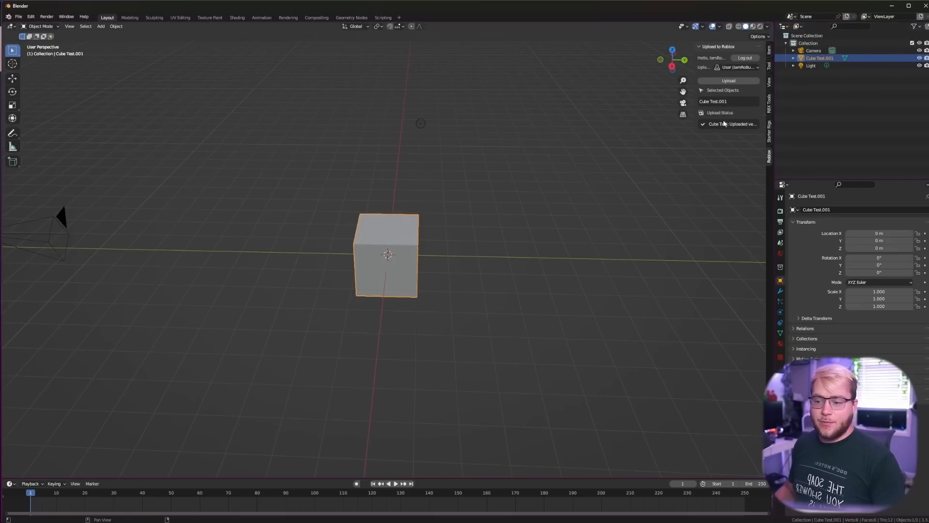
Upload the selected Cube Test.001 to Roblox, reaching version 1
left_click(728, 81)
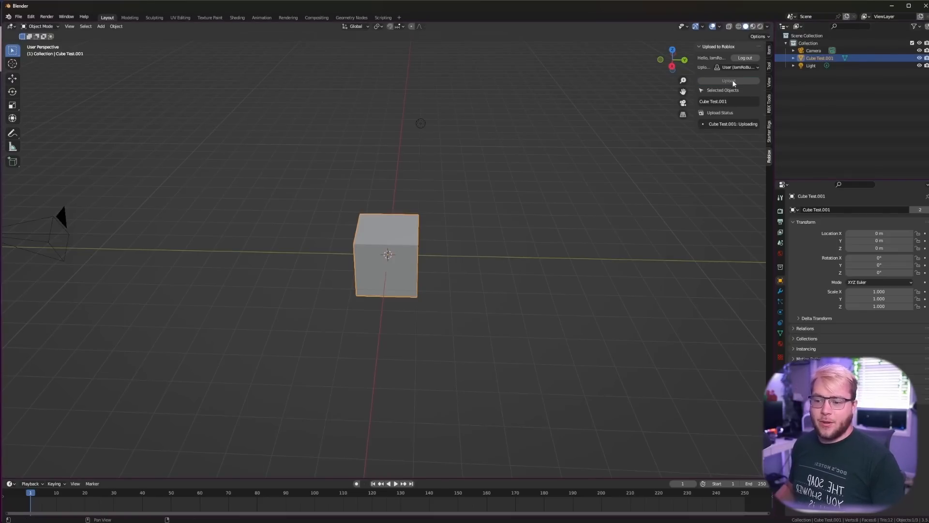
left_click(728, 81)
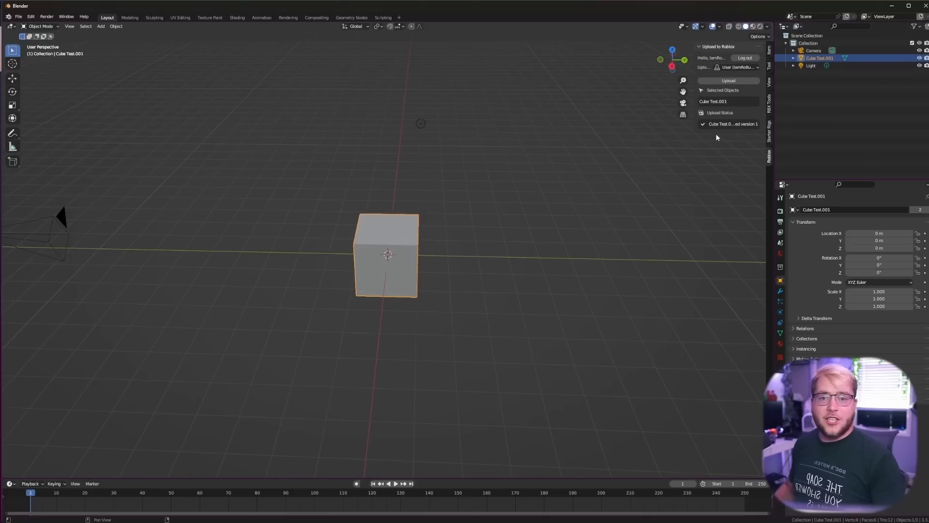
mouse_move(747, 126)
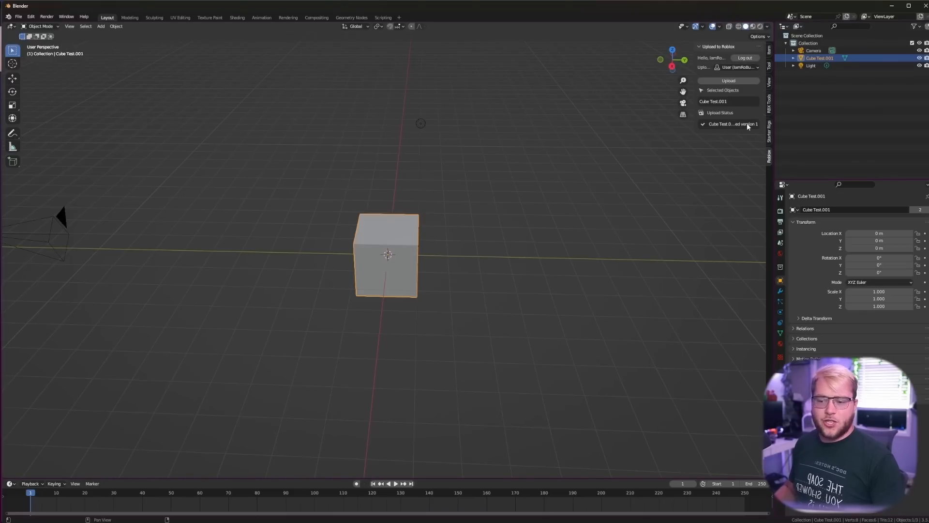
mouse_move(624, 120)
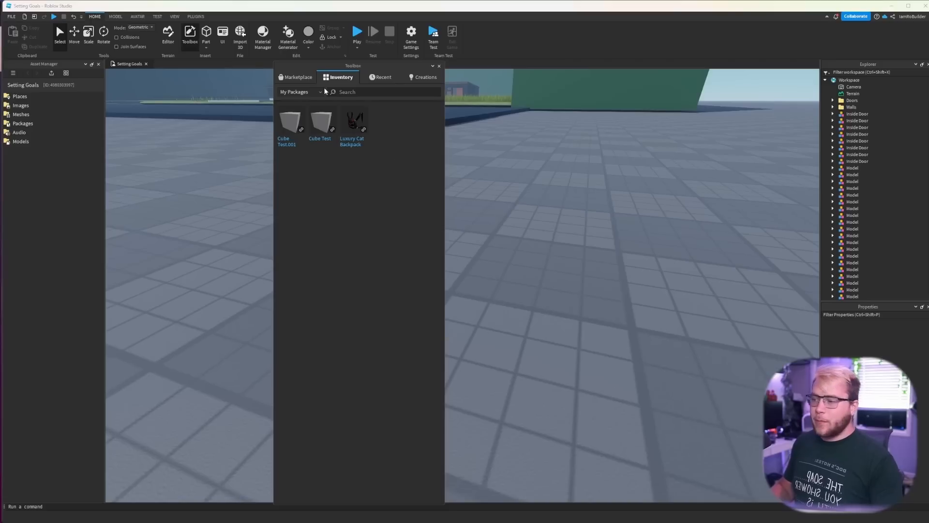
Add the Cube Test.001 package from Inventory > My Packages to the place
left_click(299, 92)
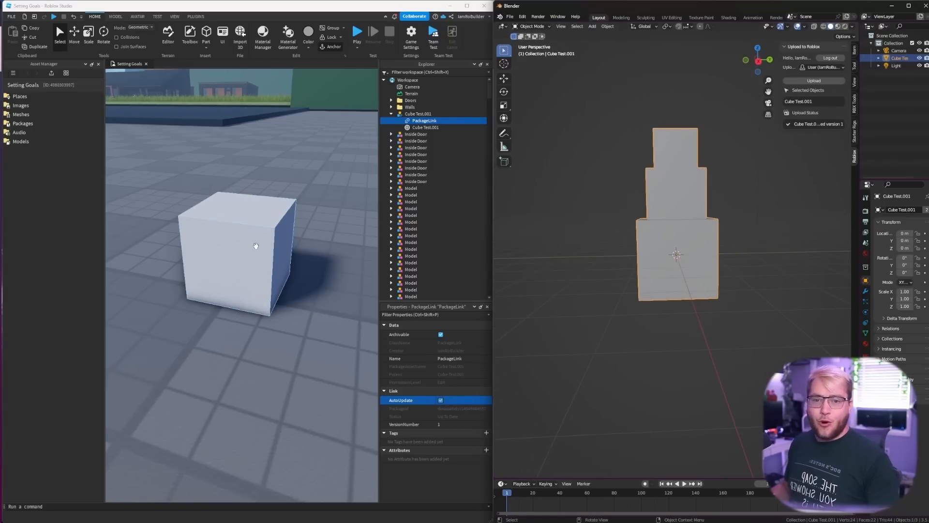
Upload the three-stacked-cube model to Roblox as a new package version
left_click(813, 81)
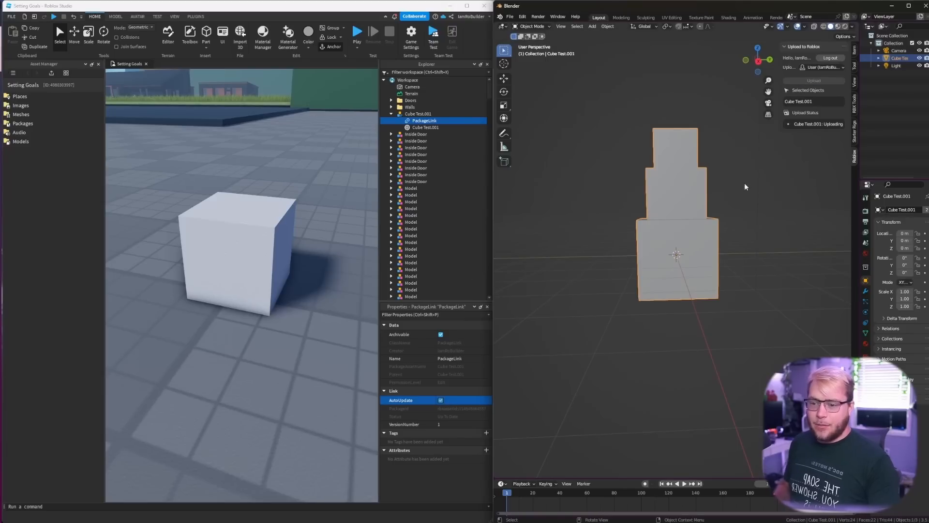
mouse_move(736, 250)
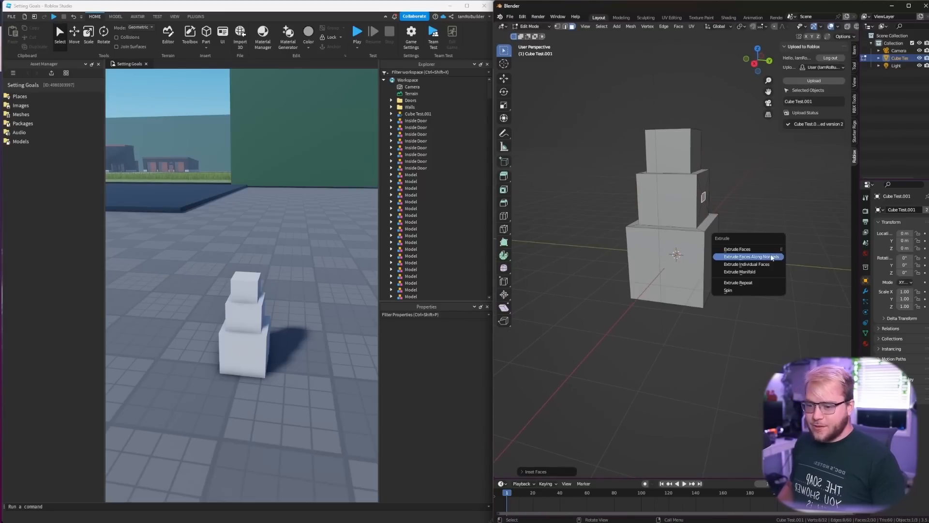
Extrude the selected faces along normals into arms and head, then upload as version 3
left_click(747, 256)
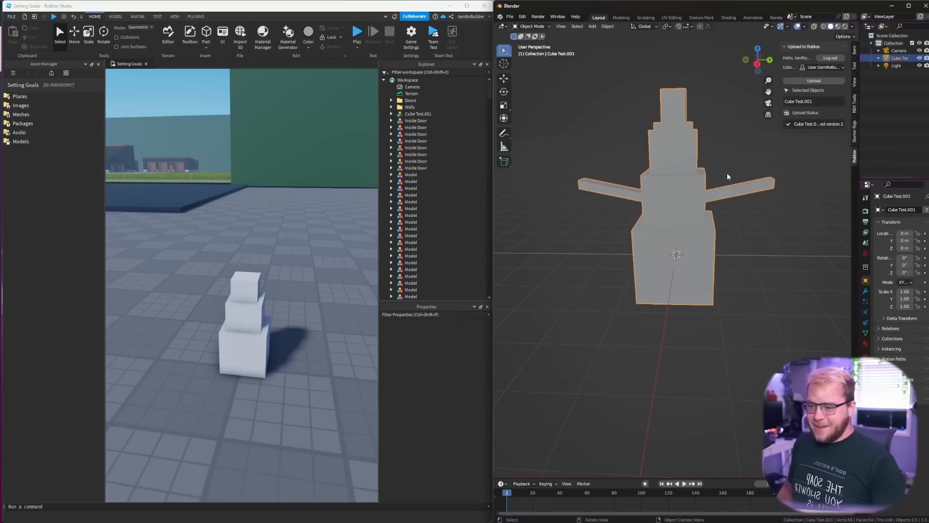
left_click(813, 80)
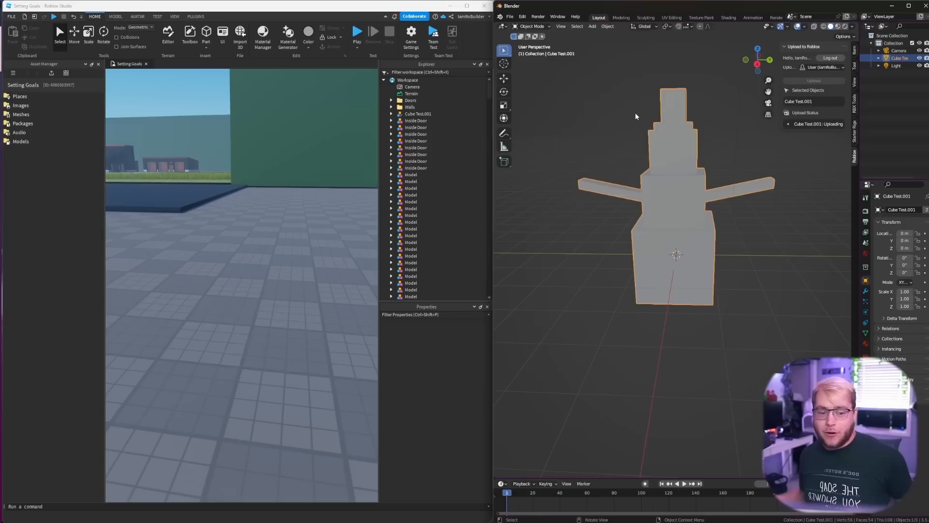
left_click(813, 80)
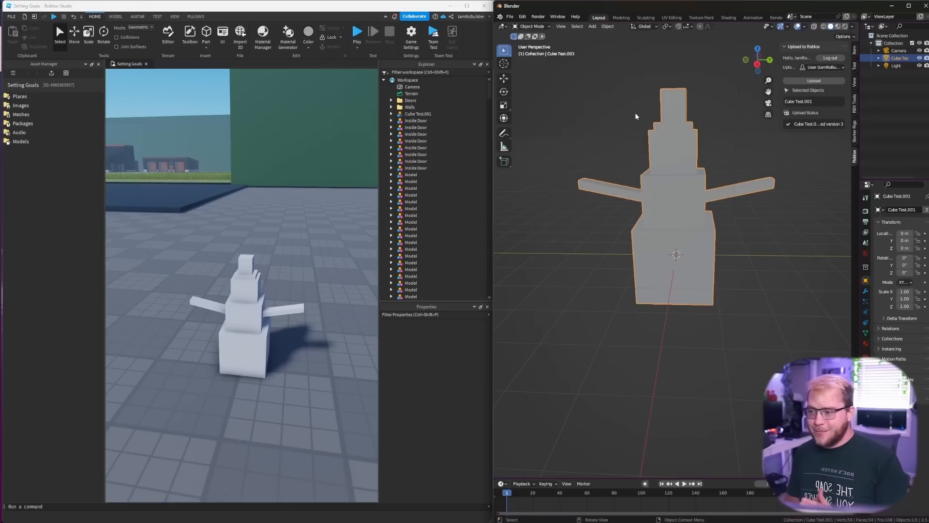